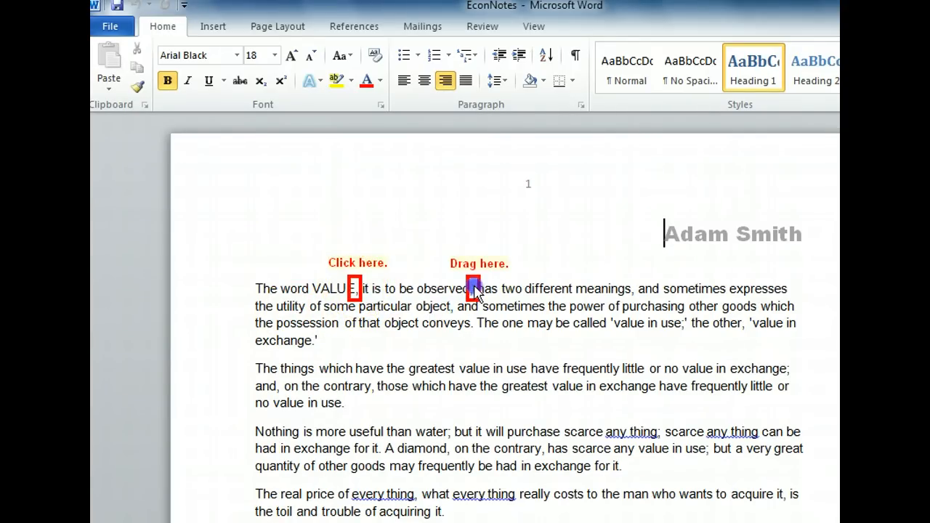
- Delete the aside ', it is to be observed,' after VALUE in the first sentence
left_click_drag(357, 289, 471, 288)
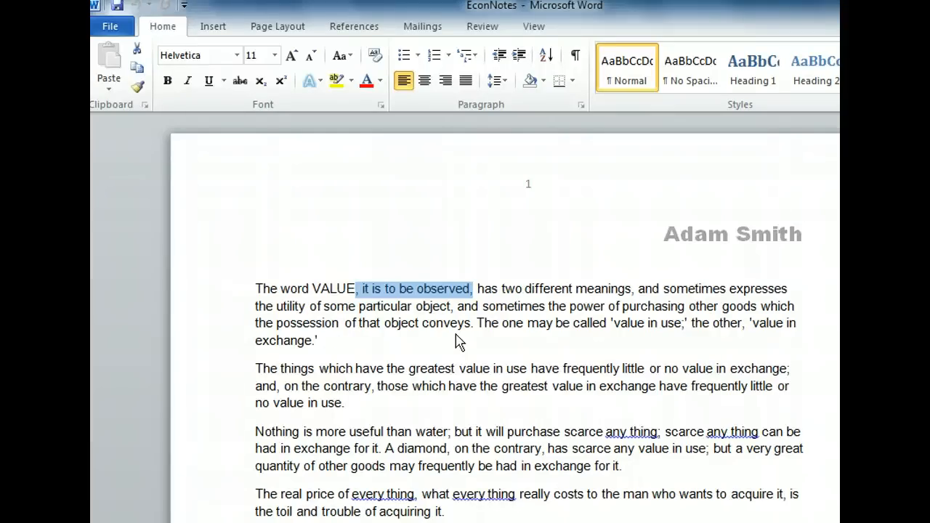
key("Delete")
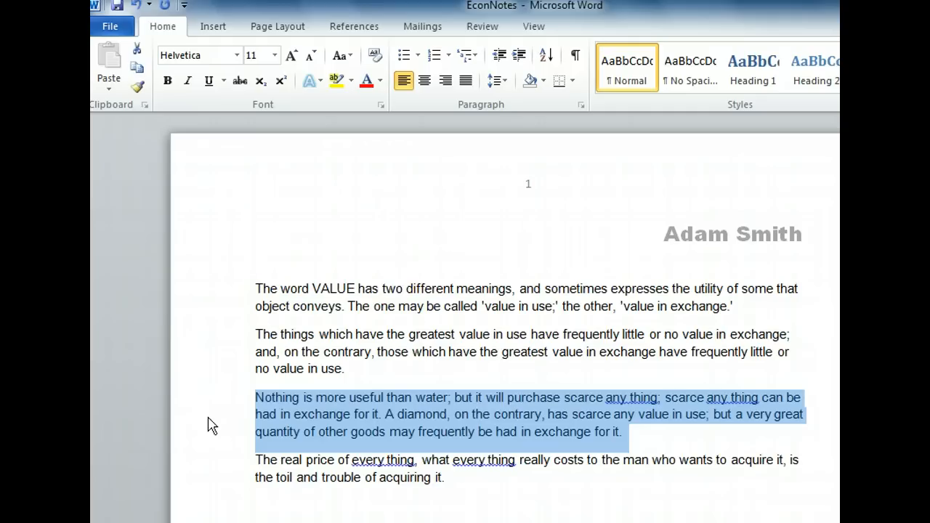
- Delete the selected paragraph about water and diamonds
key("Delete")
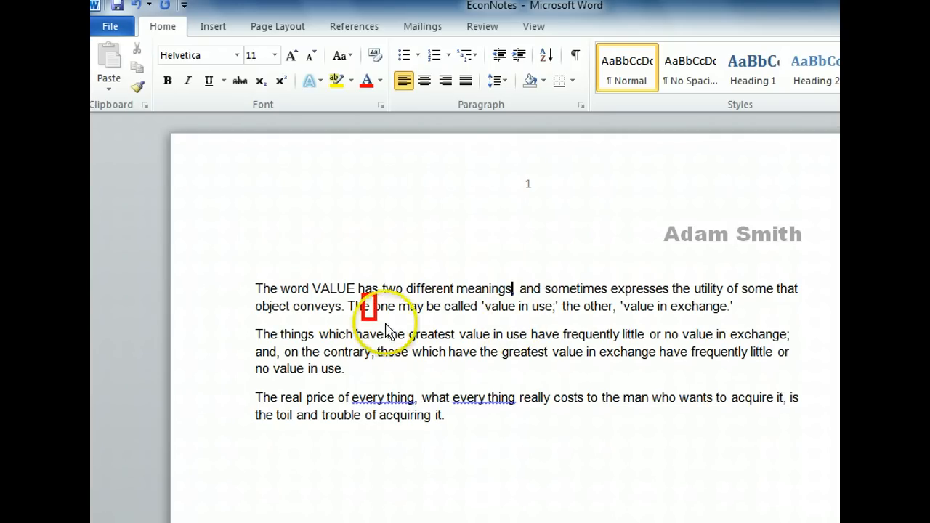
- Delete the clause from ', and sometimes expresses' through 'The' in the first paragraph
left_click_drag(512, 288, 369, 306)
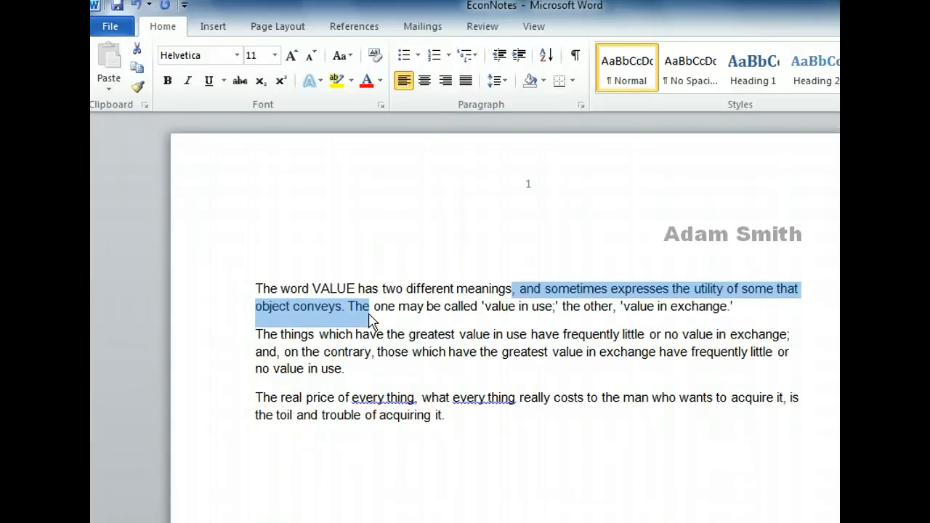
key("Delete")
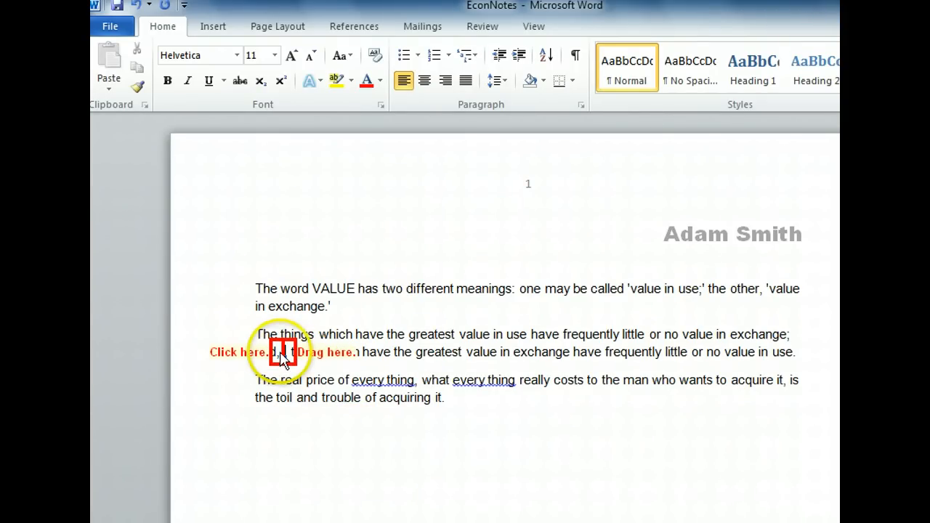
- Place the cursor before the comma after 'and' in the second paragraph
left_click(282, 352)
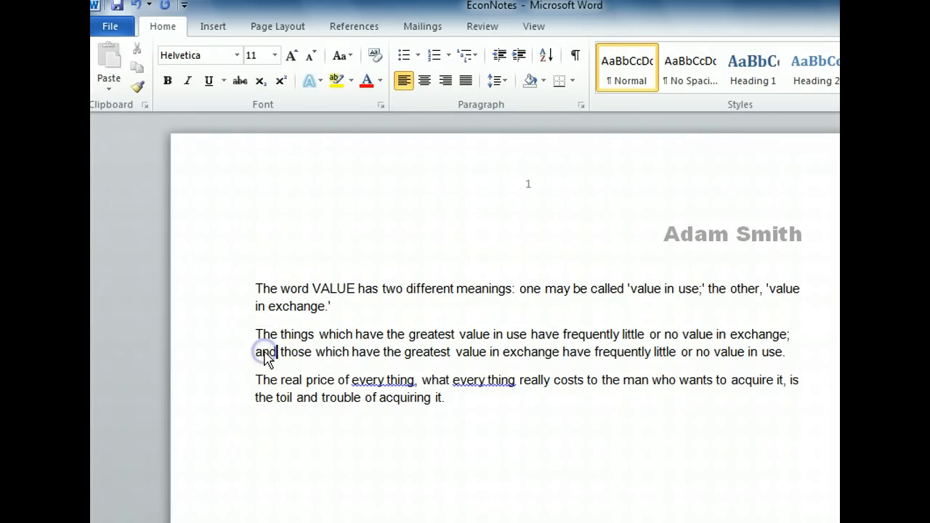
- Select the word 'and' starting the second paragraph's second line
double_click(265, 352)
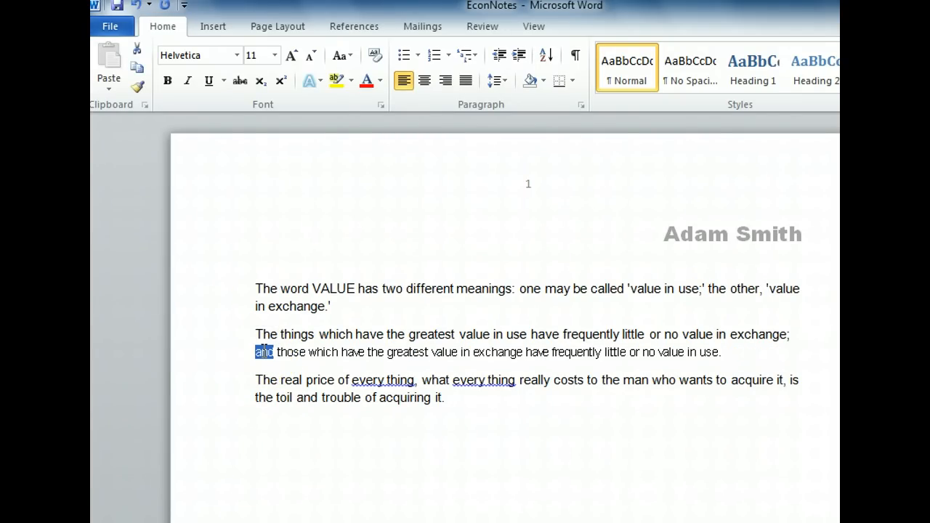